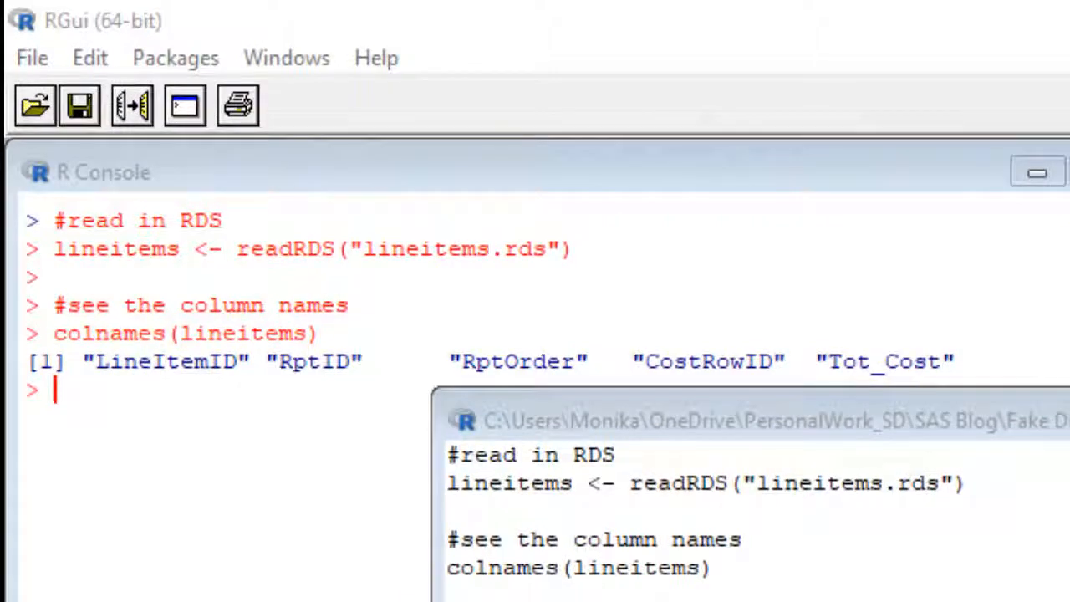
# Select the colnames(lineitems) and new_names code in the script to run and confirm NewCol1–NewCol5
pyautogui.moveTo(401, 409); pyautogui.dragTo(969, 526)
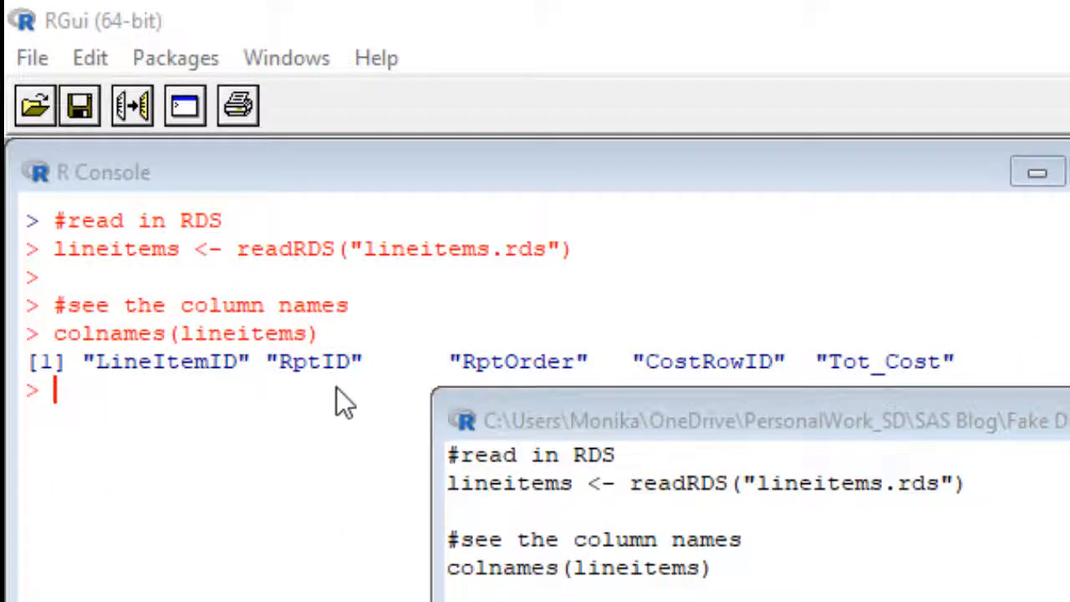
pyautogui.moveTo(838, 393)
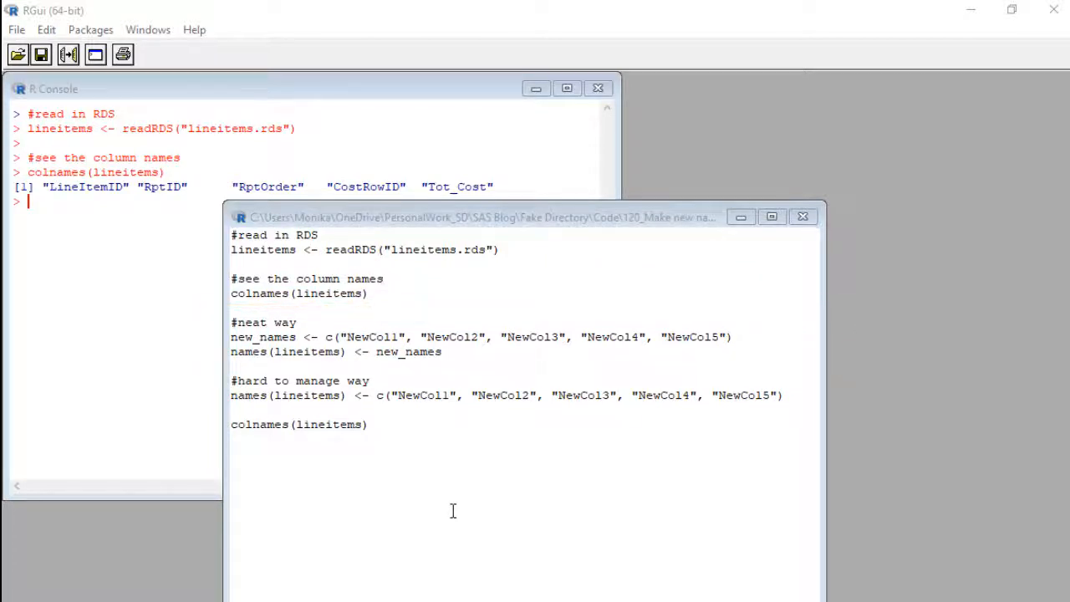
pyautogui.moveTo(200, 351); pyautogui.dragTo(869, 413)
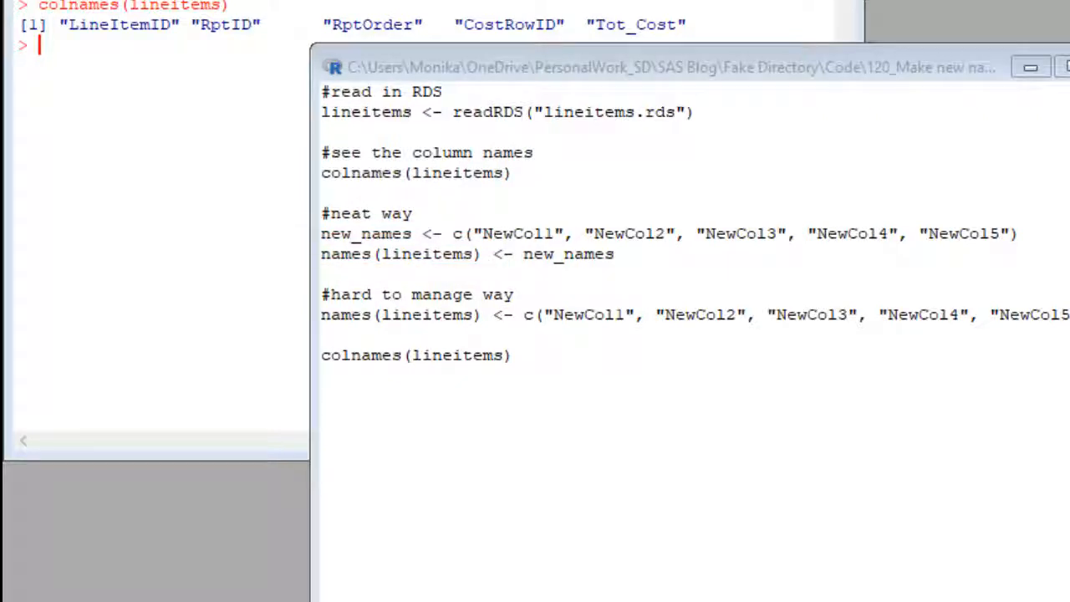
pyautogui.doubleClick(568, 254)
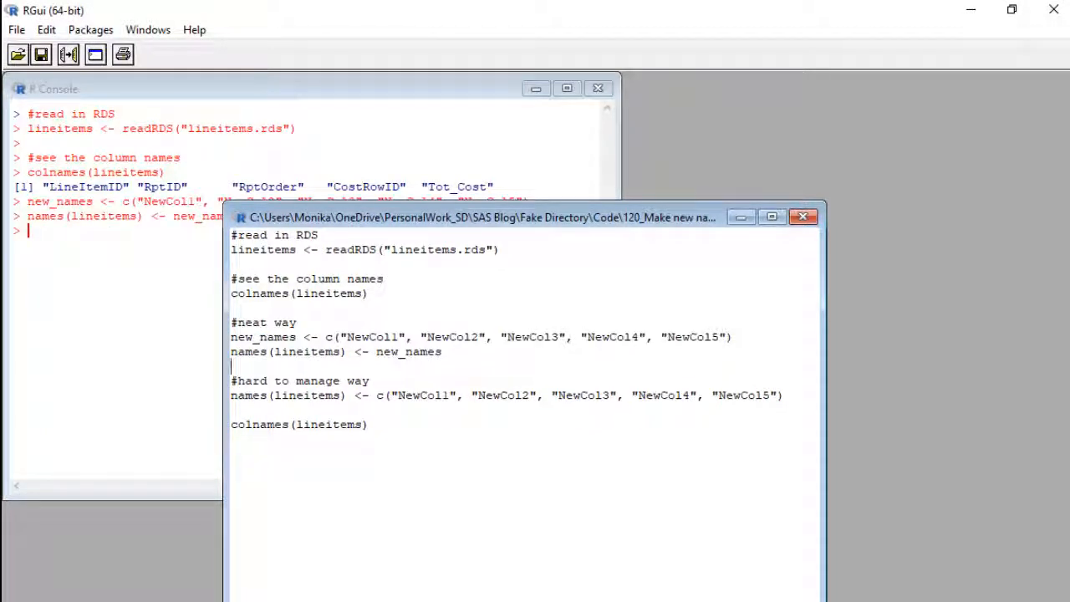
pyautogui.moveTo(386, 425)
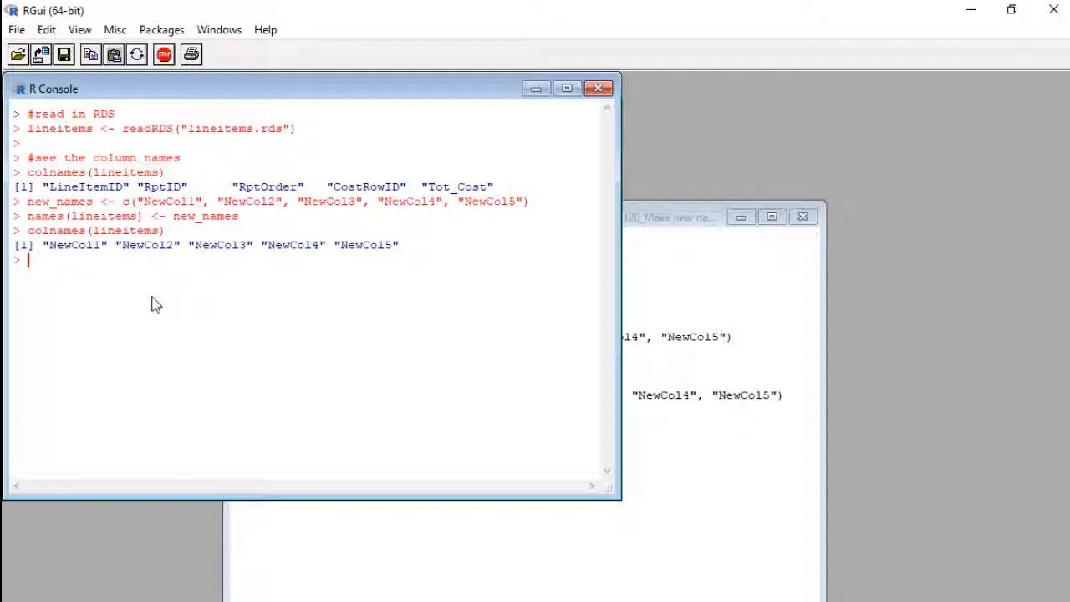
pyautogui.moveTo(154, 322)
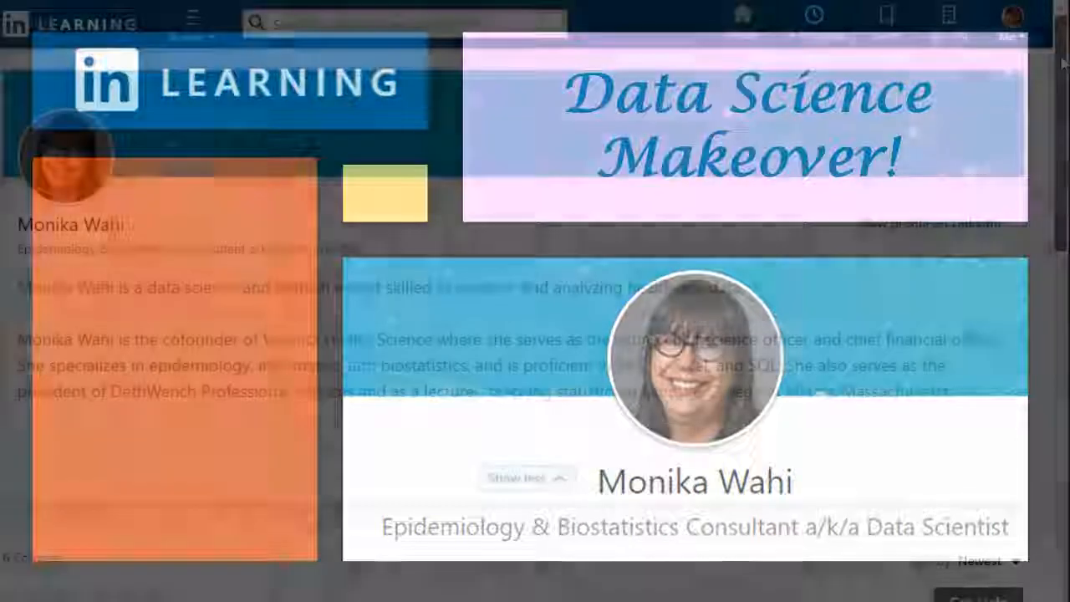
# Scroll Monika Wahi's instructor page down to her six-course list
pyautogui.scroll(-3)
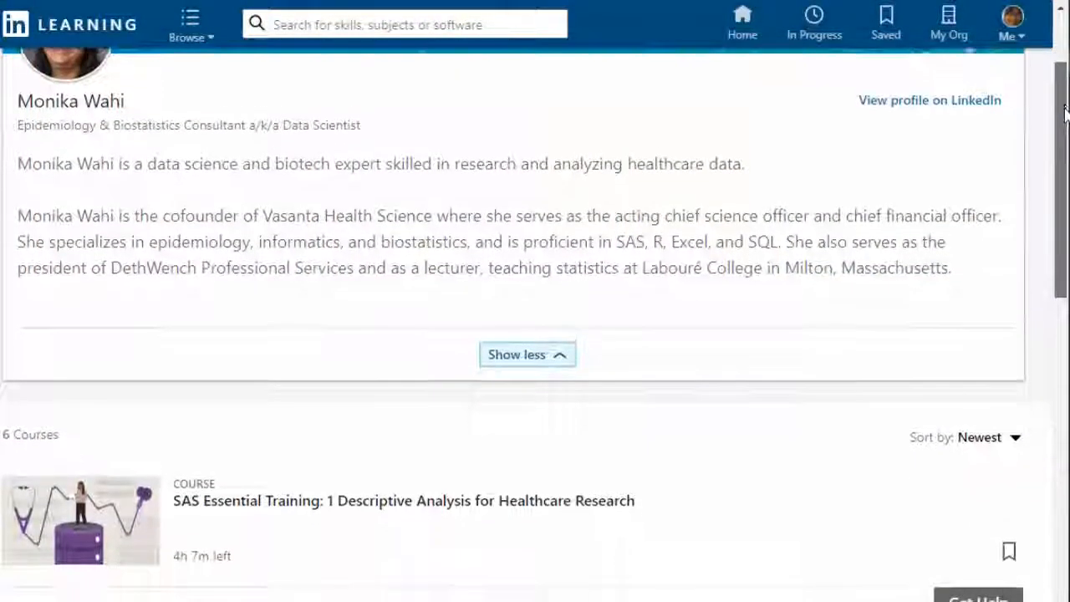
pyautogui.scroll(-3)
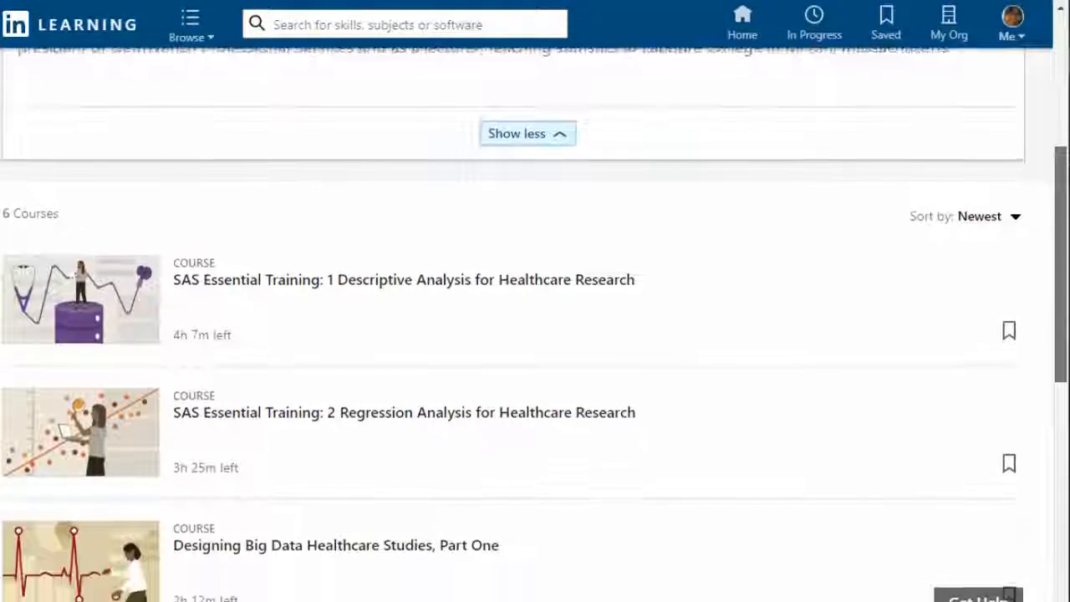
pyautogui.scroll(-3)
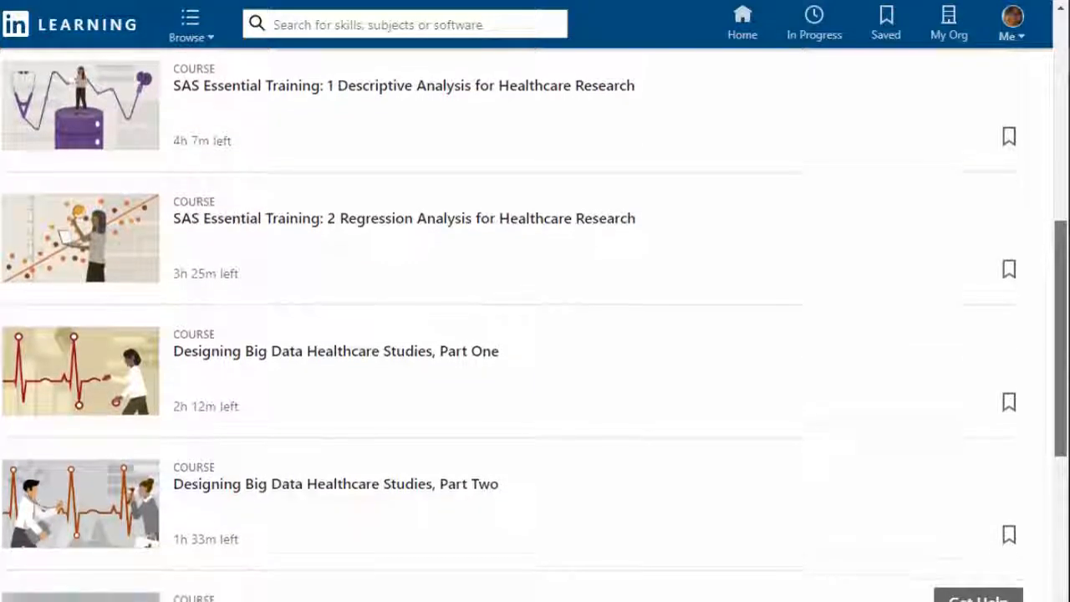